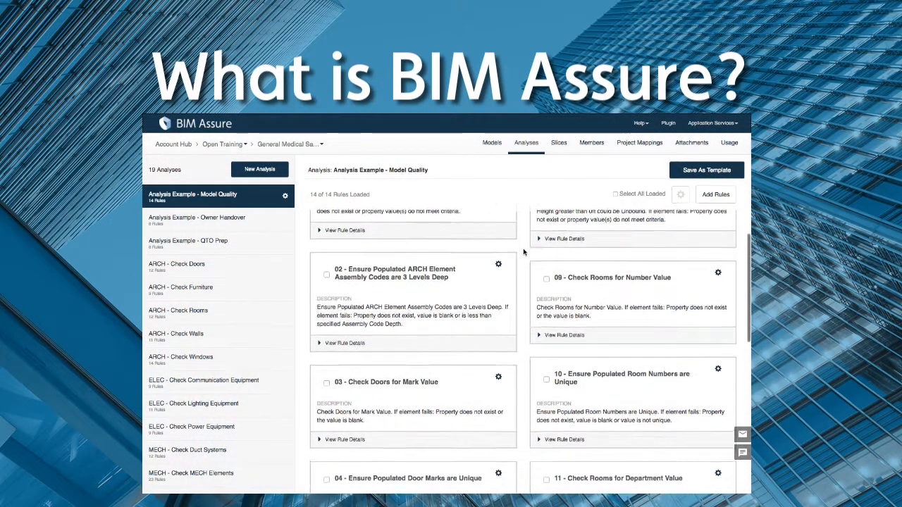
# Scroll through the Model Quality analysis rules toward the model's analysis runs
pyautogui.scroll(-3)
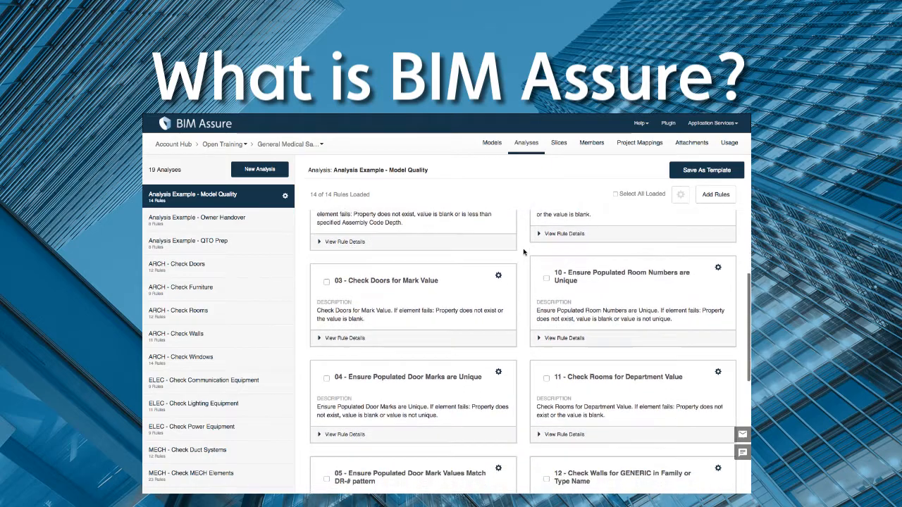
pyautogui.scroll(-3)
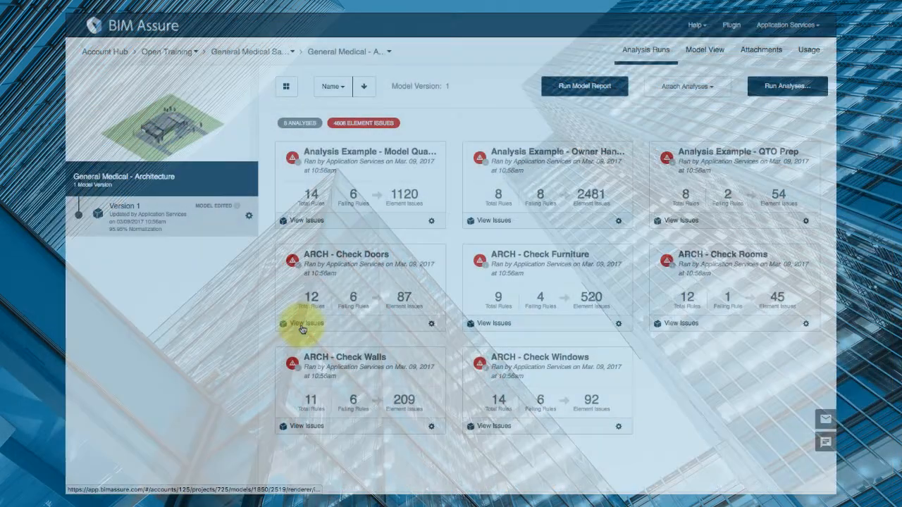
# View the ARCH - Check Doors issues and list doors failing the Ensure Door Cost Value is blank rule
pyautogui.click(301, 323)
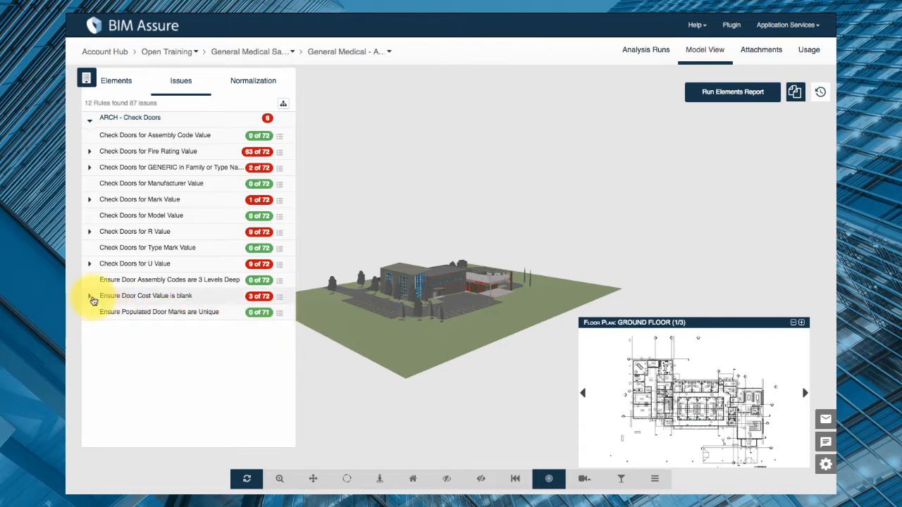
pyautogui.click(89, 295)
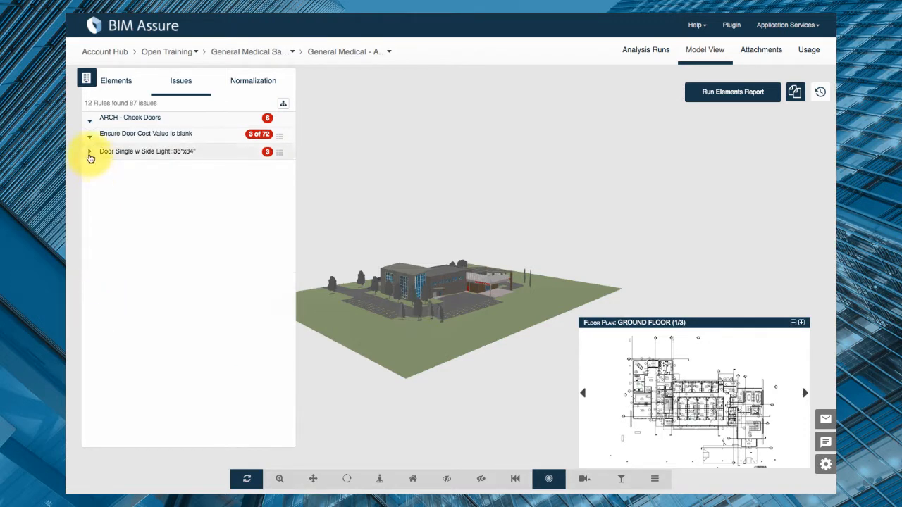
pyautogui.click(89, 151)
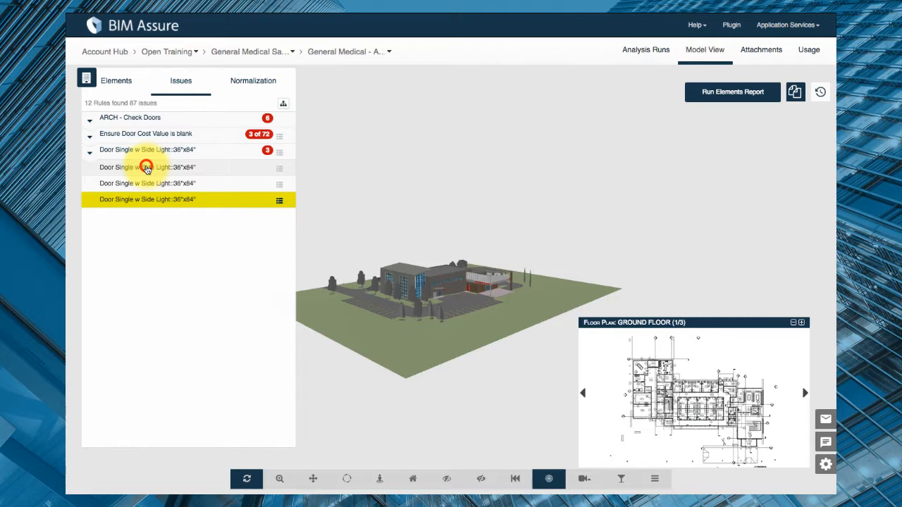
# Give the first failing Door Single w Side Light door a cost value and save it
pyautogui.click(280, 167)
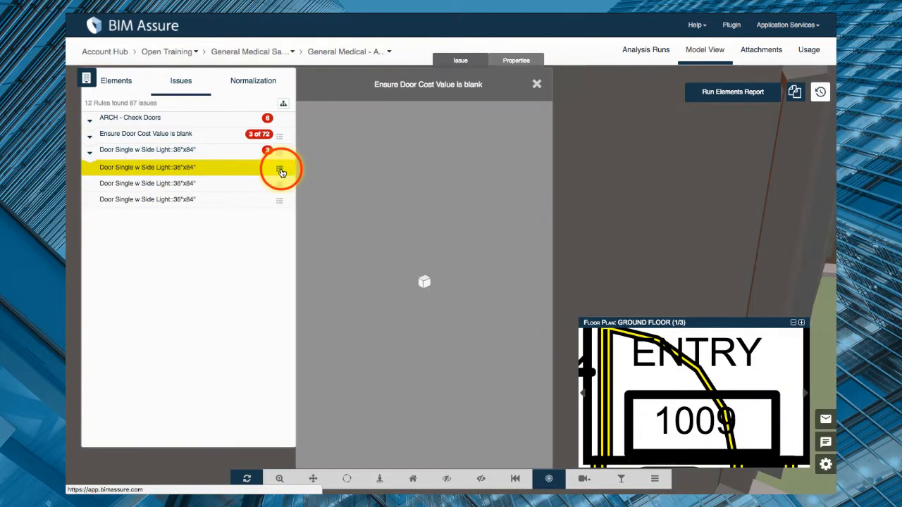
pyautogui.click(280, 167)
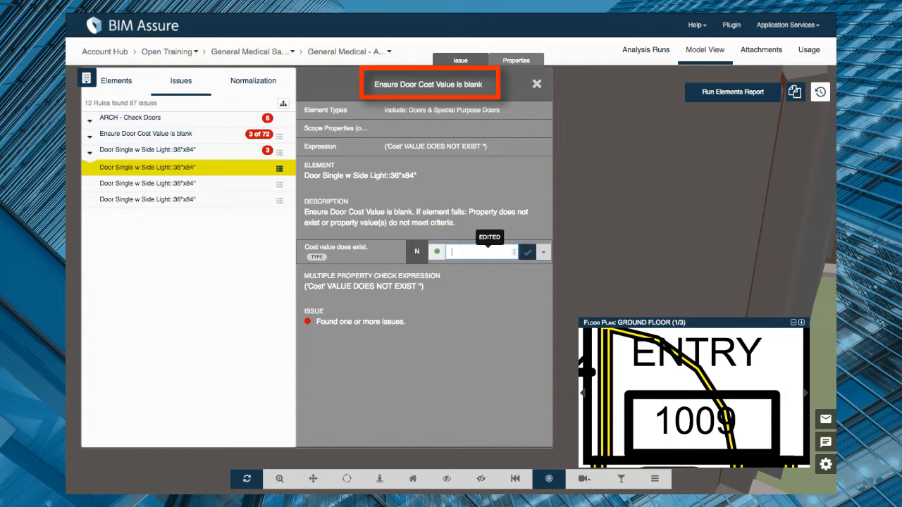
pyautogui.click(527, 252)
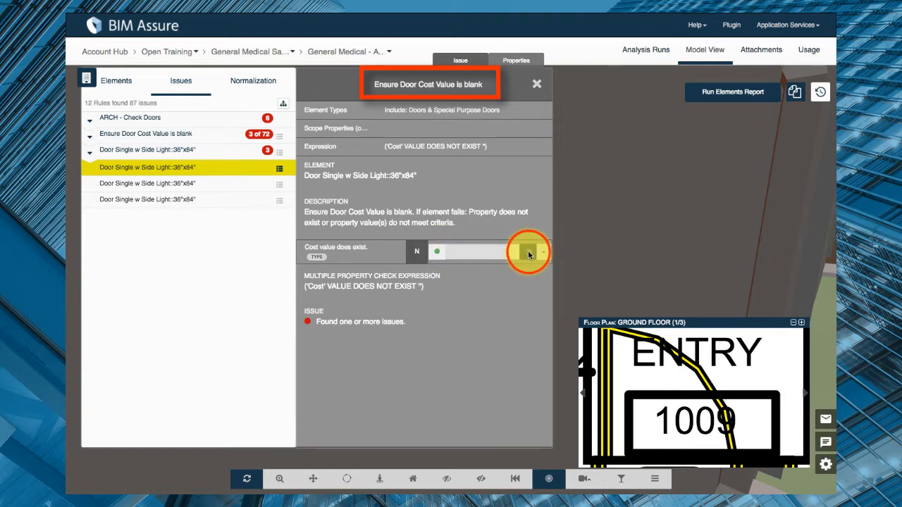
pyautogui.click(528, 251)
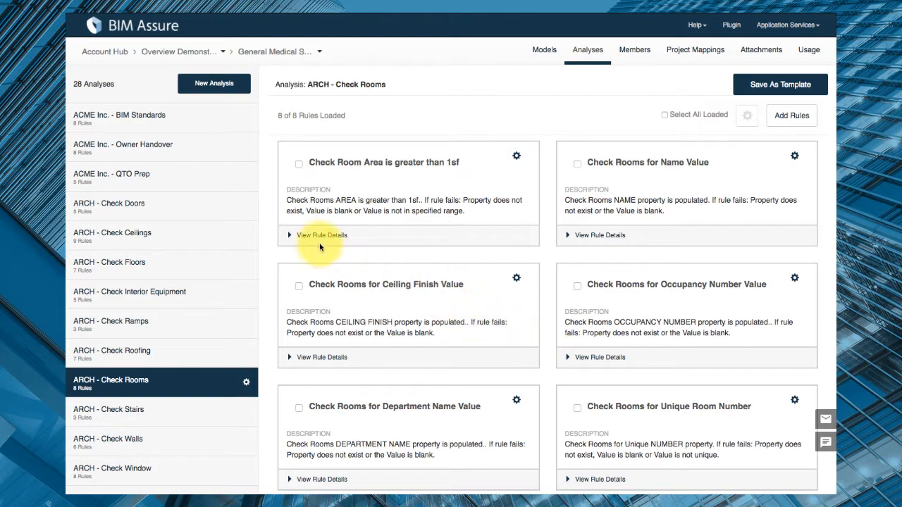
# Add the Check Assembly Code Depth rule definition to the ACME Inc. - QTO Prep analysis
pyautogui.click(111, 174)
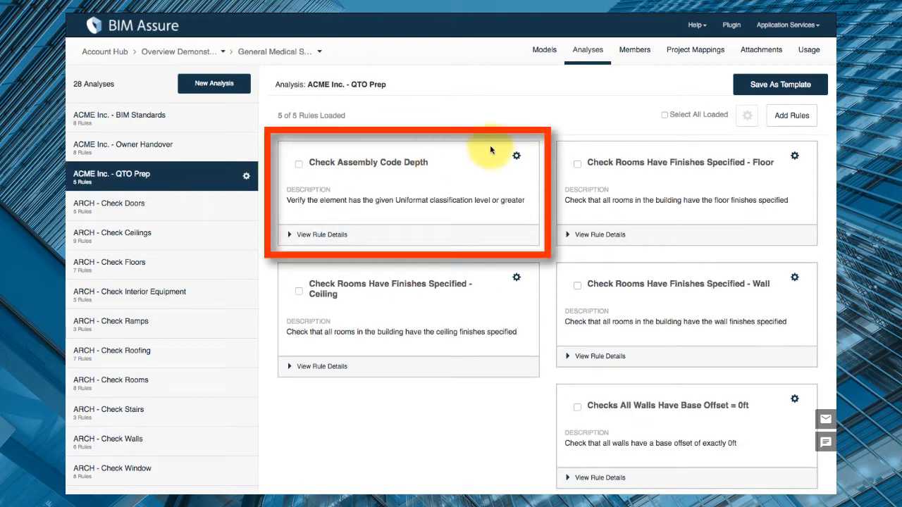
pyautogui.click(790, 115)
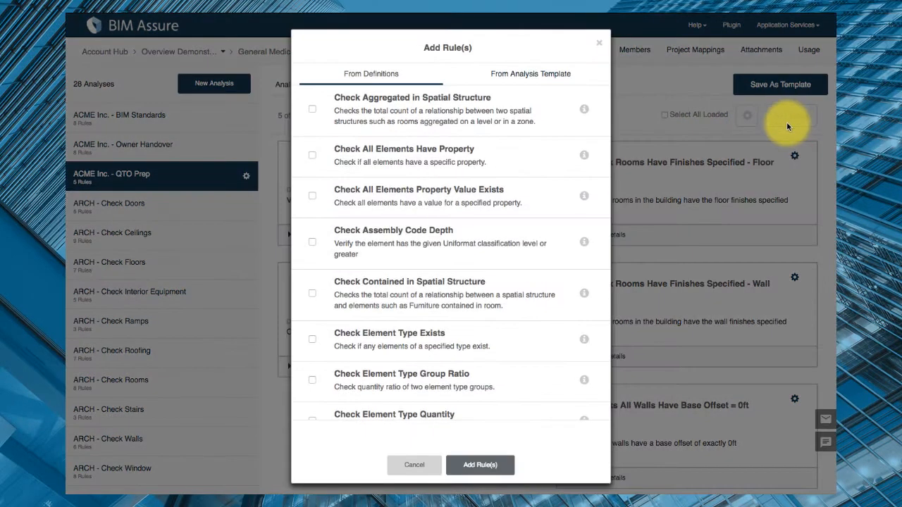
pyautogui.click(312, 242)
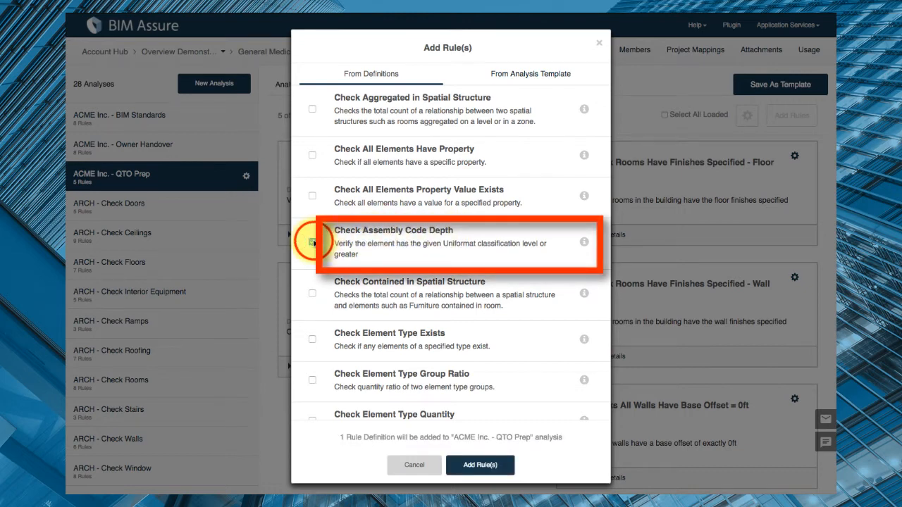
pyautogui.click(312, 242)
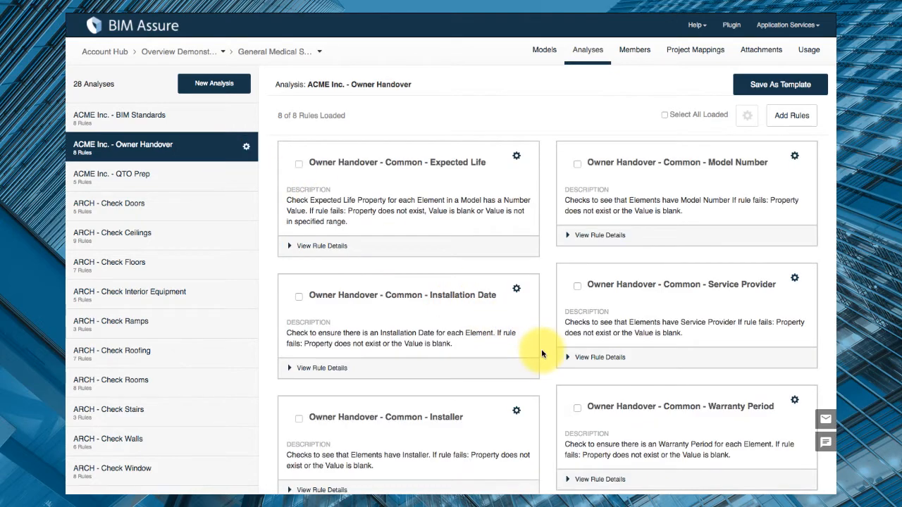
pyautogui.scroll(-3)
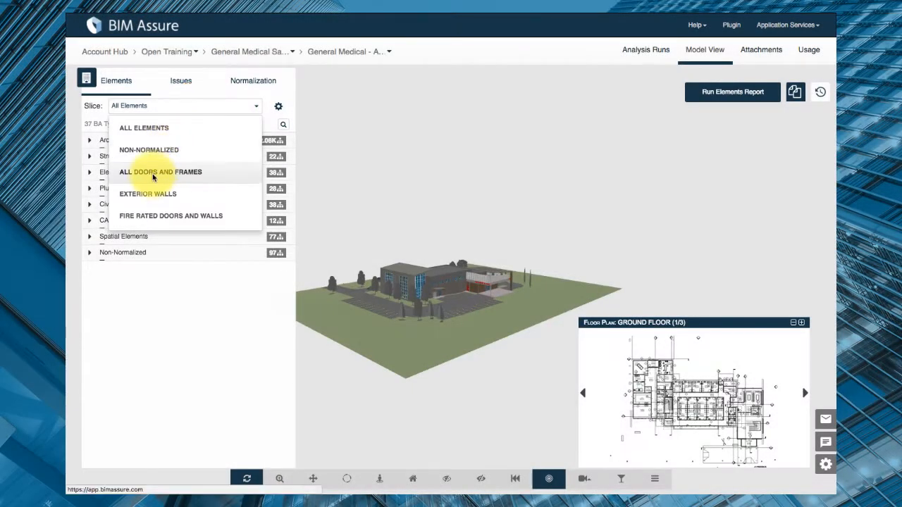
# Isolate the Exterior Walls slice in the 3D model and show one wall's constraints properties
pyautogui.click(160, 171)
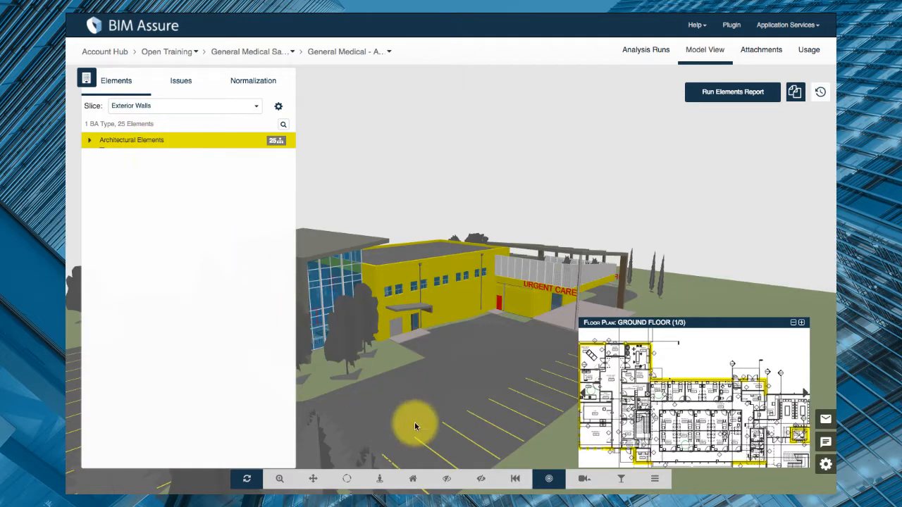
pyautogui.click(619, 479)
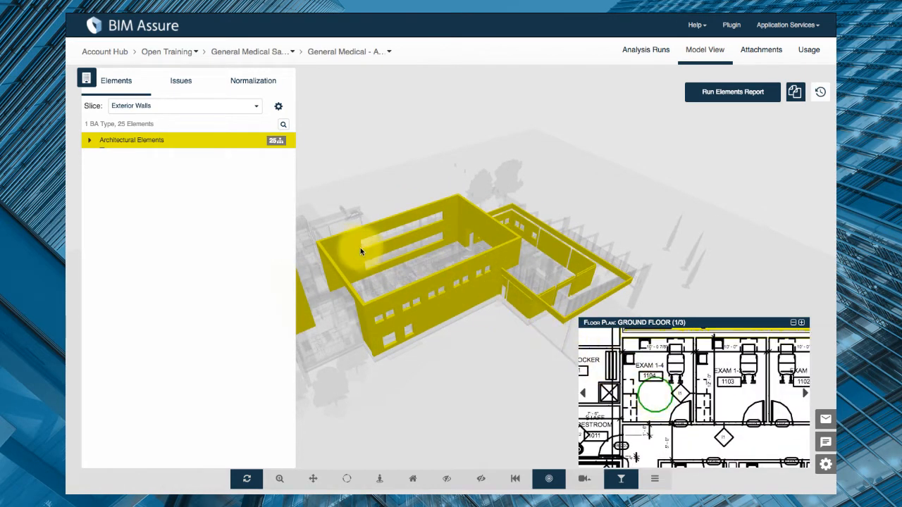
pyautogui.click(348, 256)
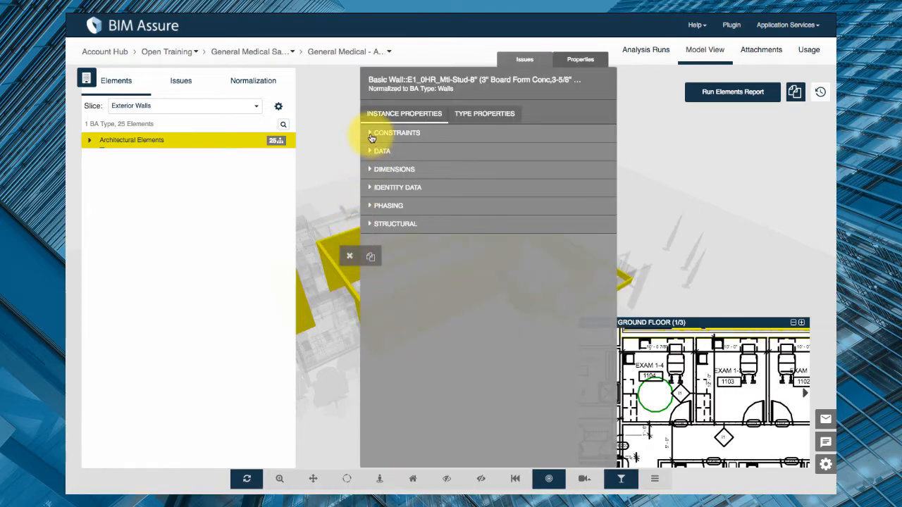
pyautogui.click(395, 132)
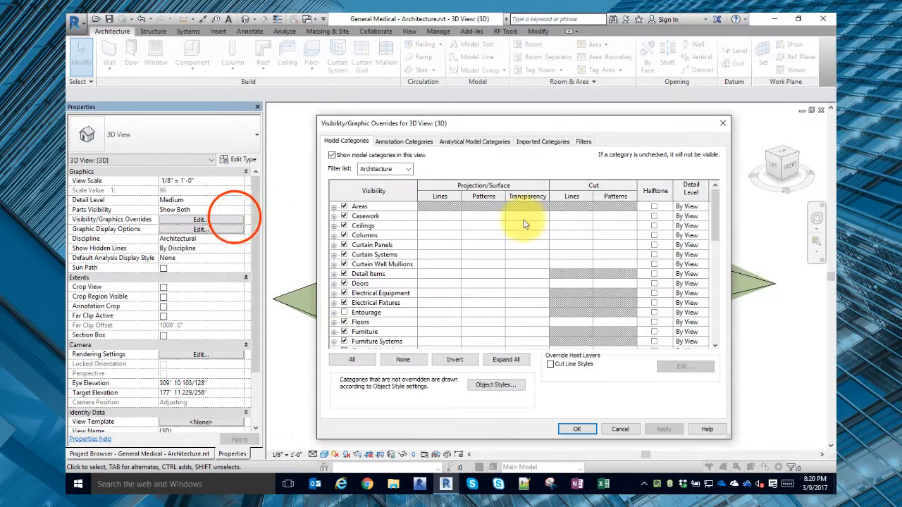
# Hide Topography in the 3D view's Visibility/Graphics Overrides
pyautogui.scroll(-3)
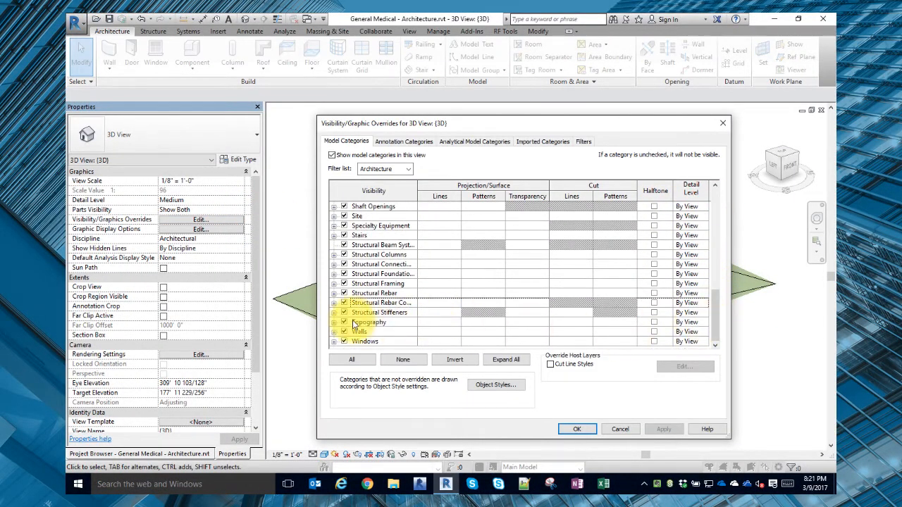
pyautogui.click(357, 216)
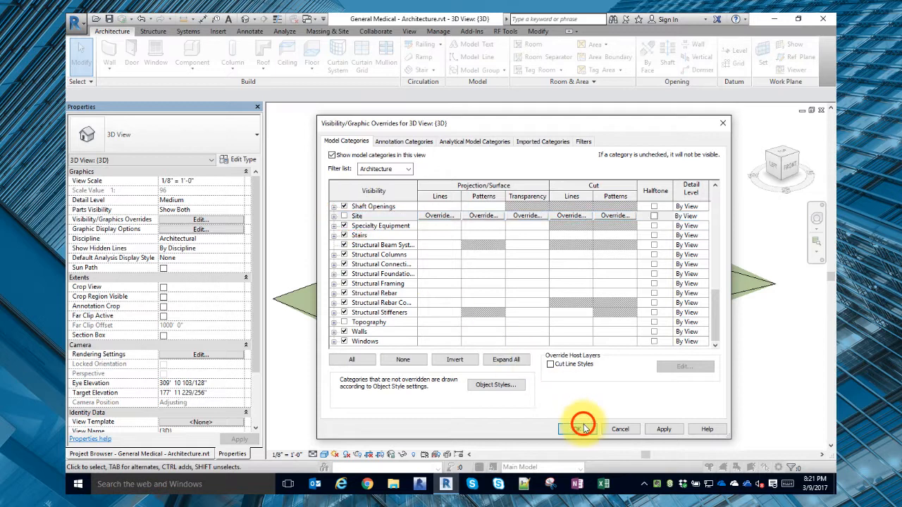
pyautogui.click(579, 429)
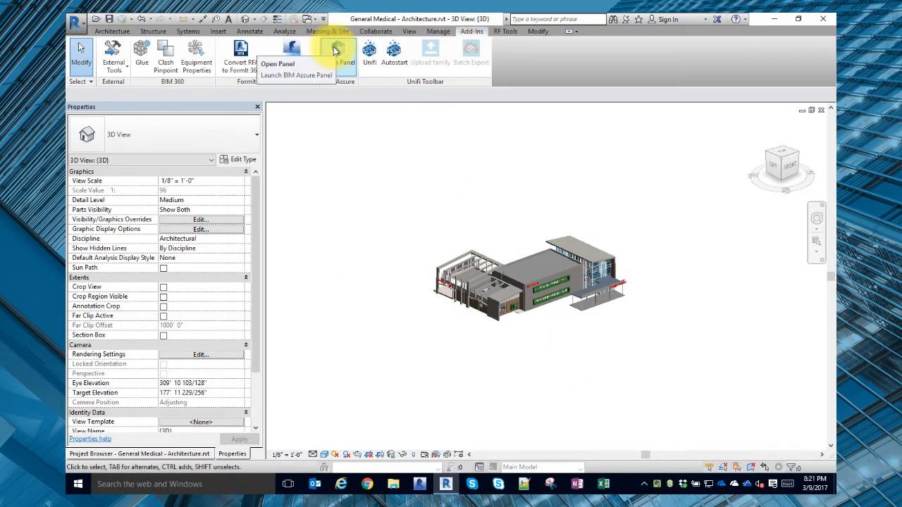
# Send the model to BIM Assure with the ground and second floor plan views
pyautogui.click(335, 49)
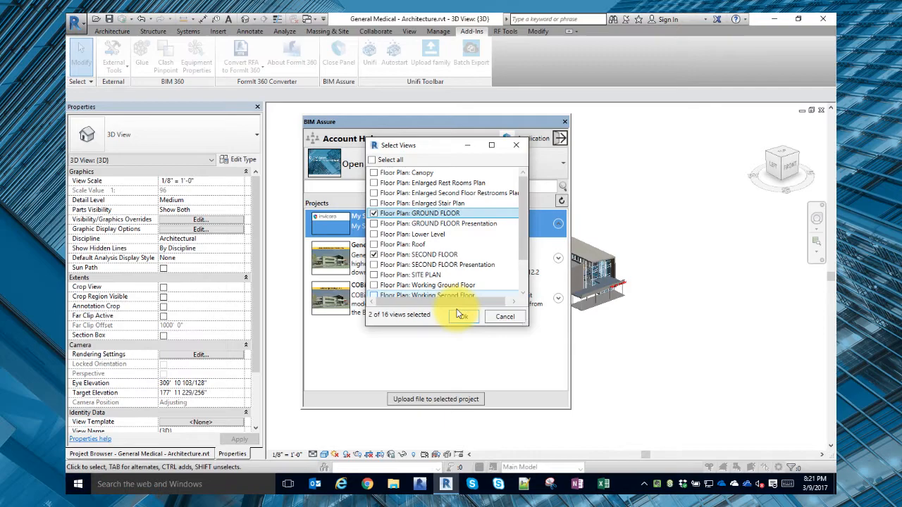
pyautogui.click(461, 316)
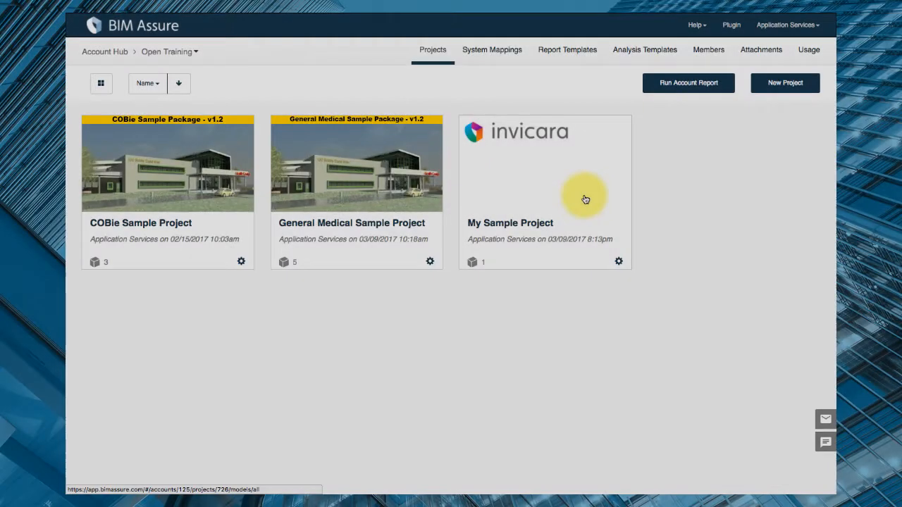
# Open the General Medical - Architecture model in My Sample Project and view it from above
pyautogui.click(545, 164)
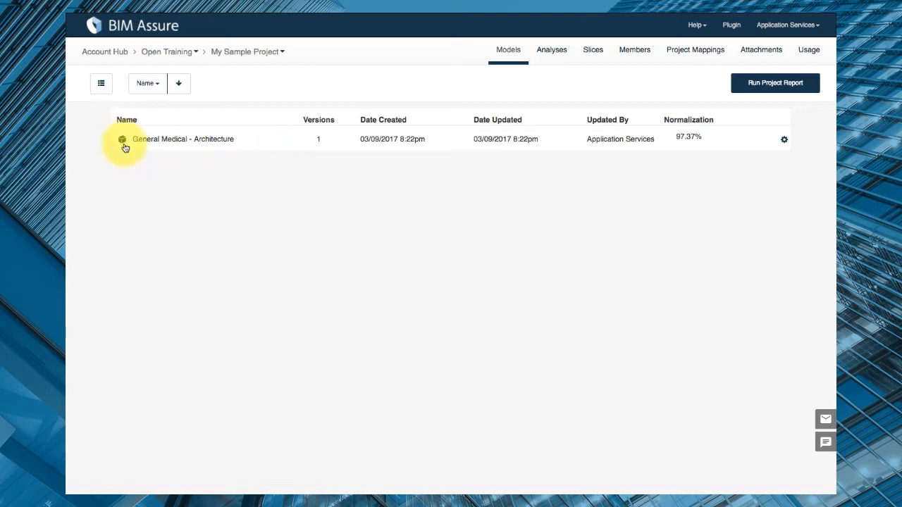
pyautogui.click(183, 139)
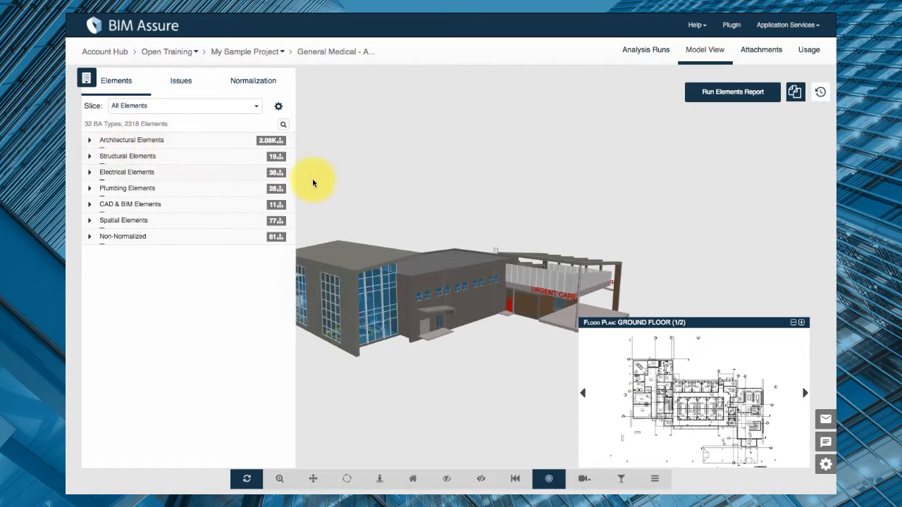
pyautogui.moveTo(313, 181); pyautogui.dragTo(662, 181)
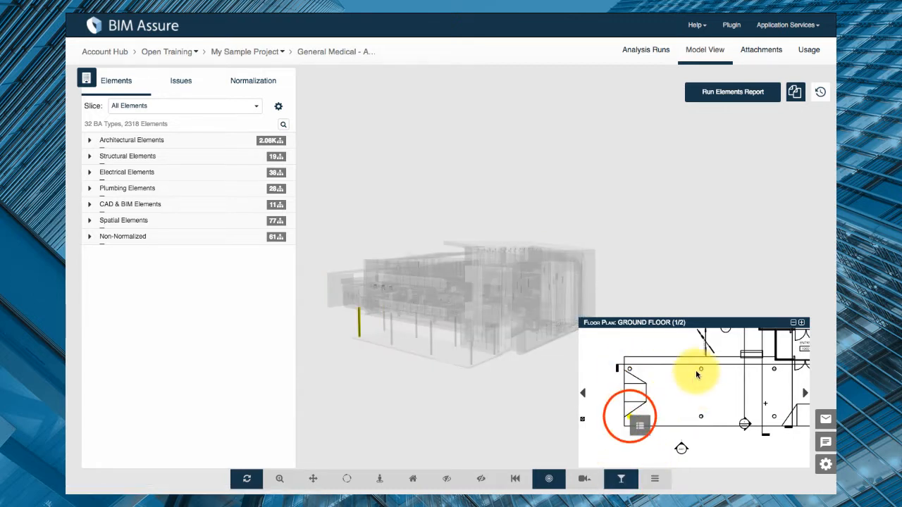
# Set the round column's COBie.CreatedBy property to BKS
pyautogui.click(700, 377)
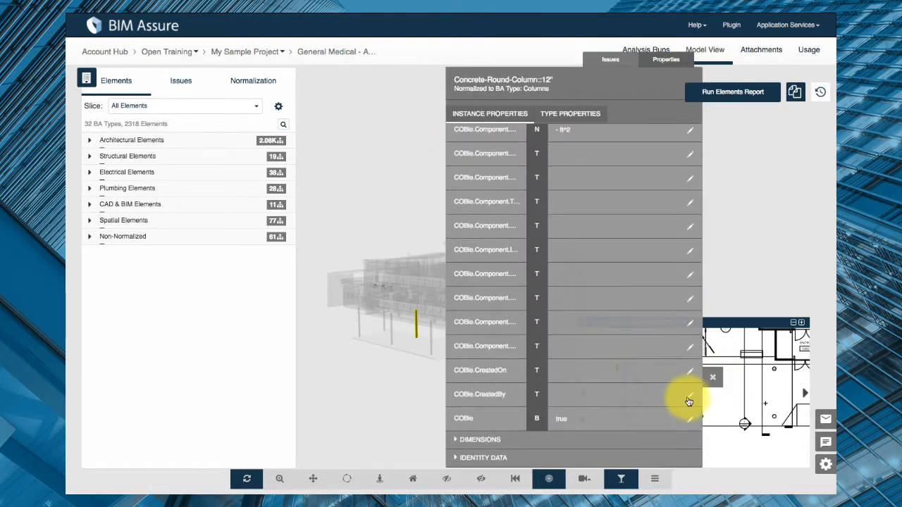
pyautogui.click(689, 393)
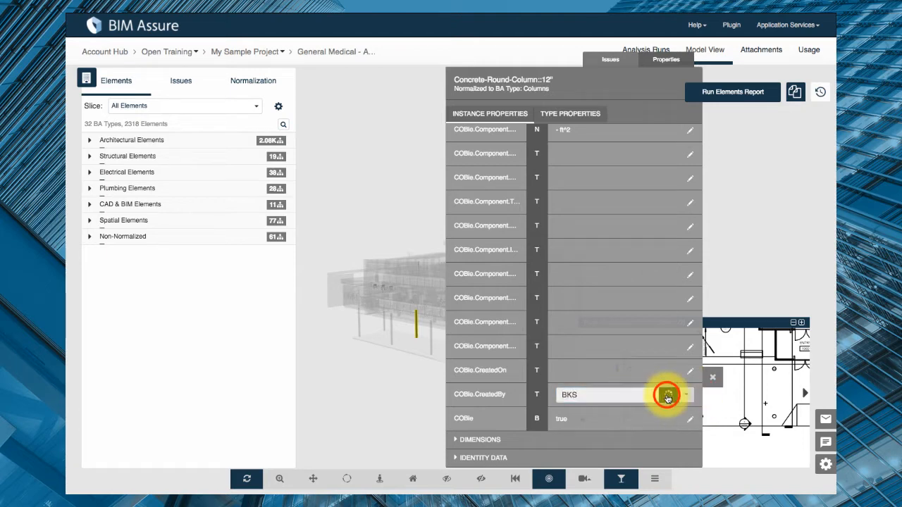
pyautogui.click(668, 394)
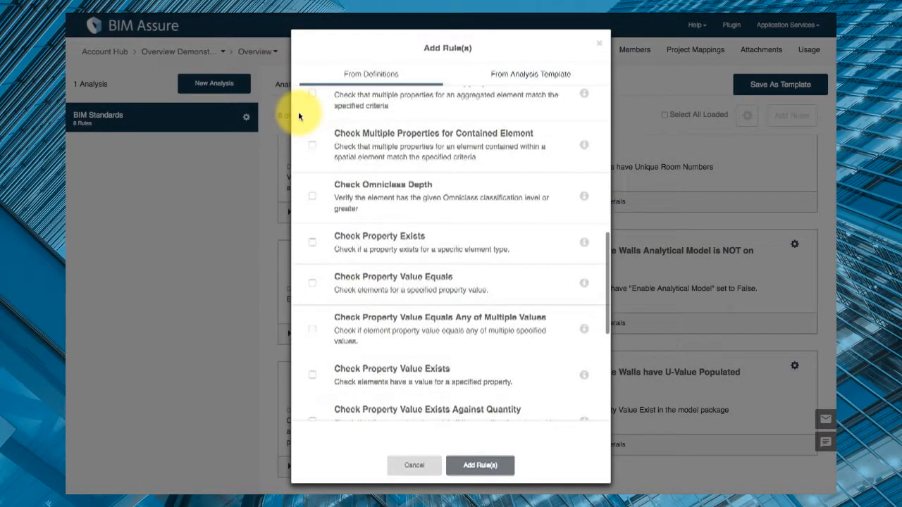
# Select the Check Property Value Exists, Equals, Is In Range, Matches Pattern and is Unique rules
pyautogui.scroll(-3)
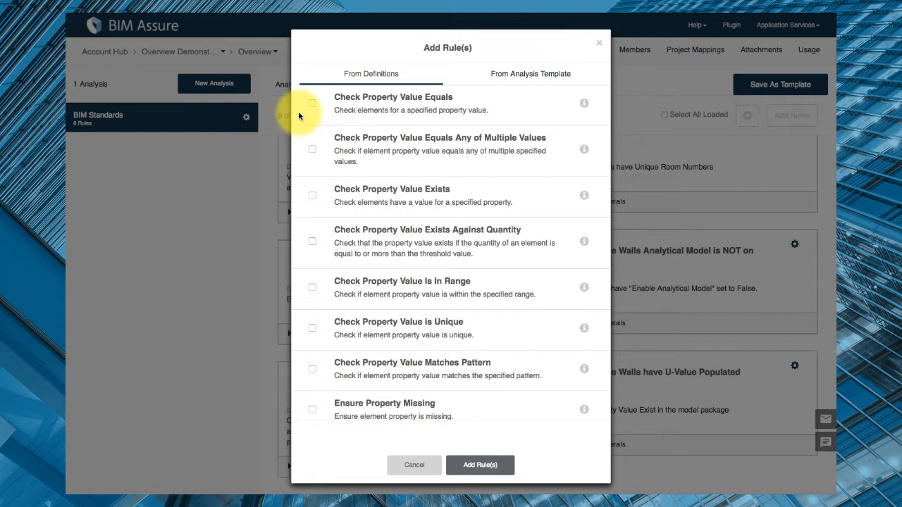
pyautogui.moveTo(312, 197)
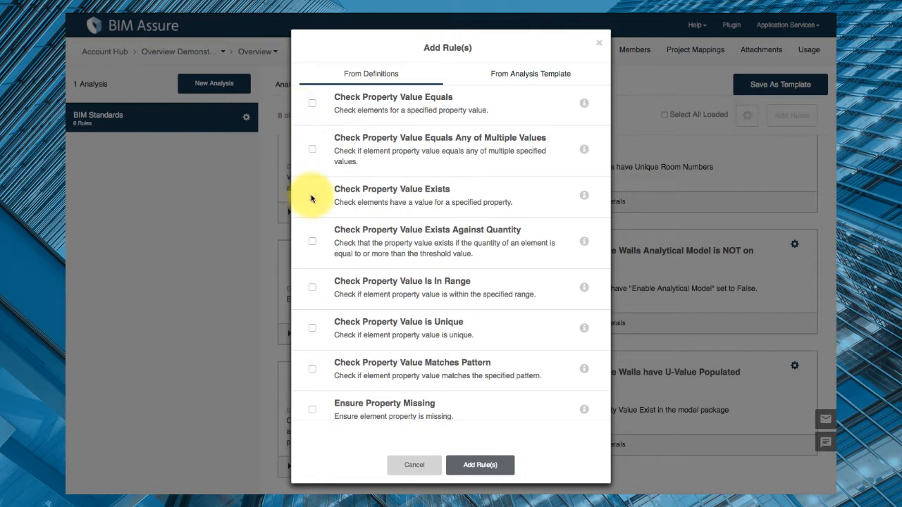
pyautogui.click(312, 195)
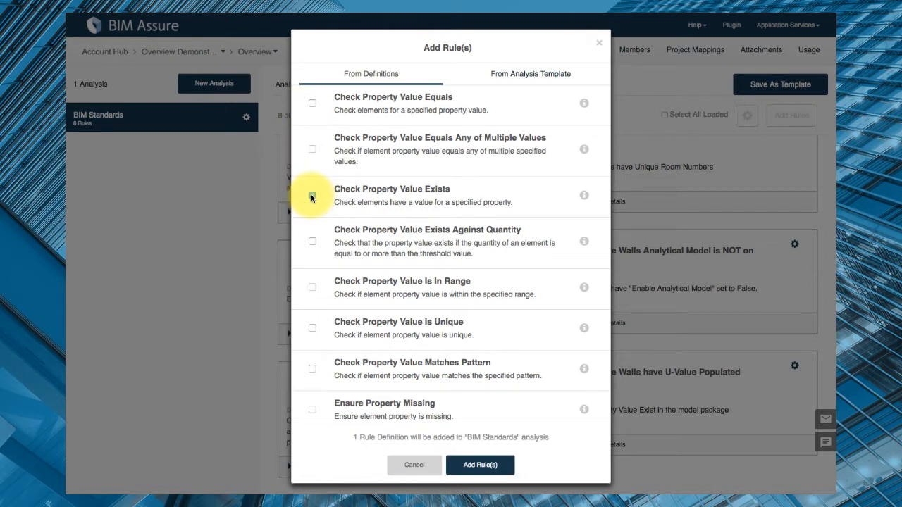
pyautogui.click(312, 102)
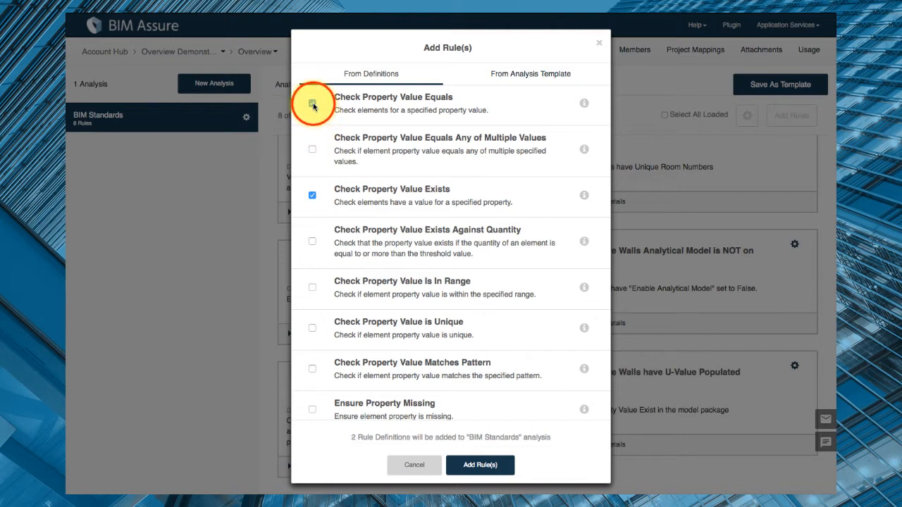
pyautogui.click(312, 104)
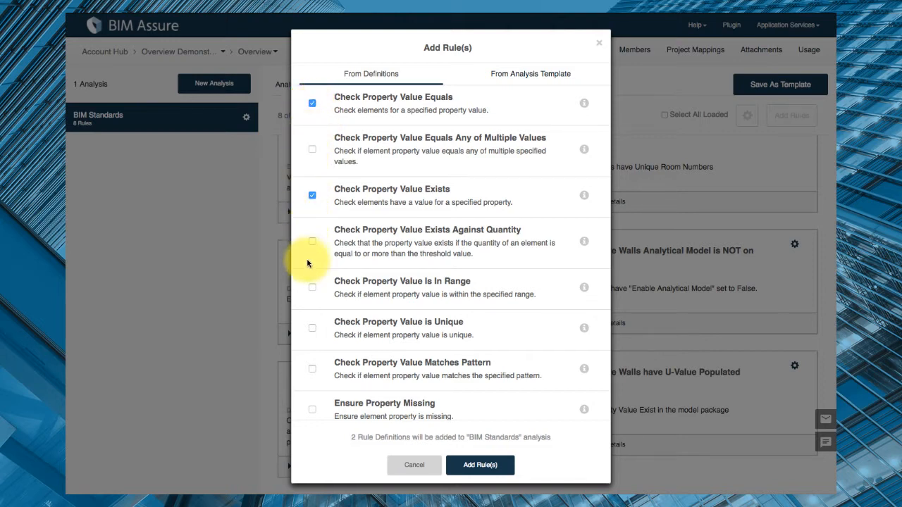
pyautogui.click(312, 287)
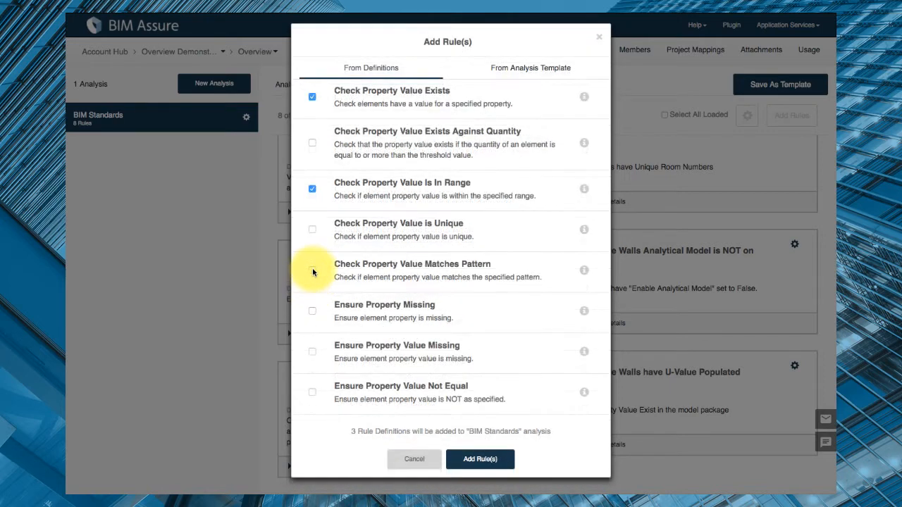
pyautogui.click(312, 270)
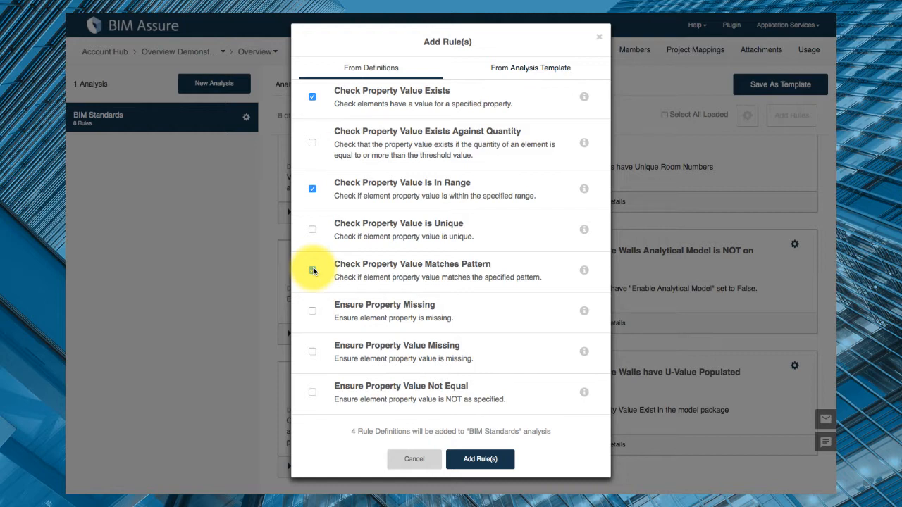
pyautogui.click(312, 270)
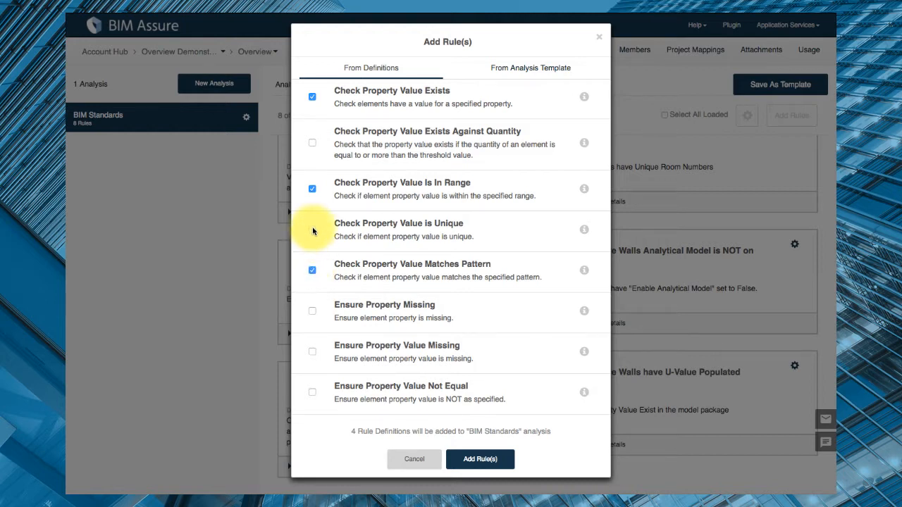
pyautogui.click(312, 229)
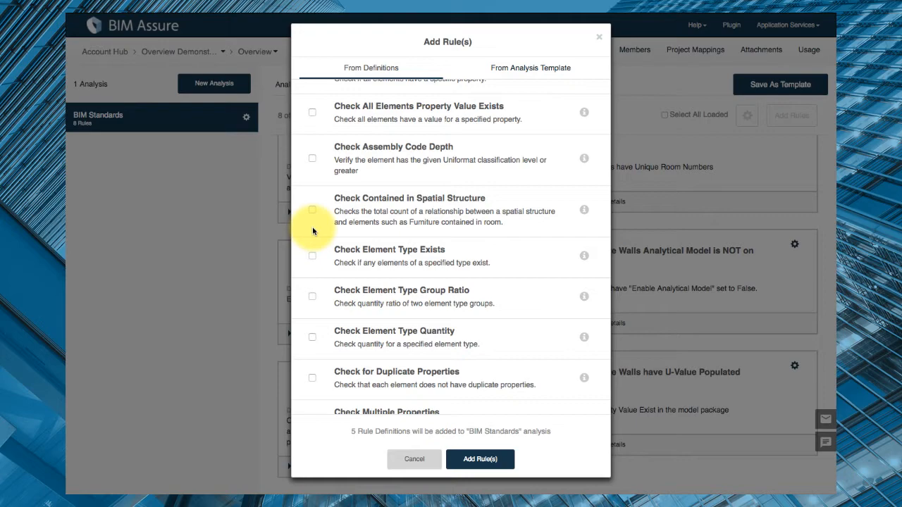
pyautogui.click(312, 210)
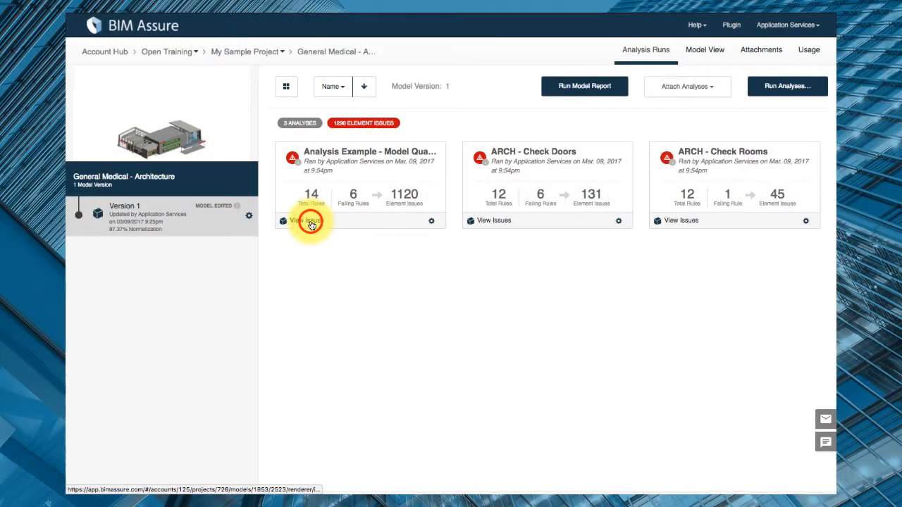
# Correct the 42" x 84" flush door's Mark to DR-2001 from the Model Quality issues
pyautogui.click(307, 220)
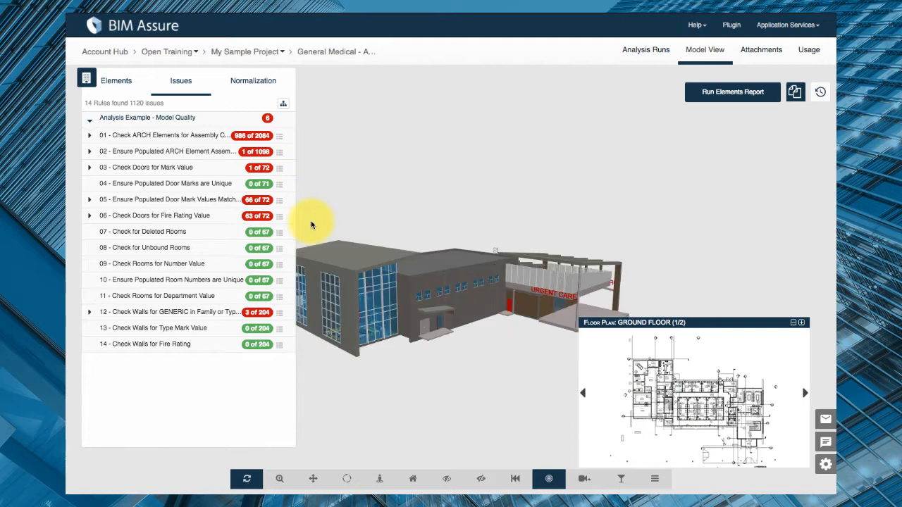
pyautogui.click(90, 200)
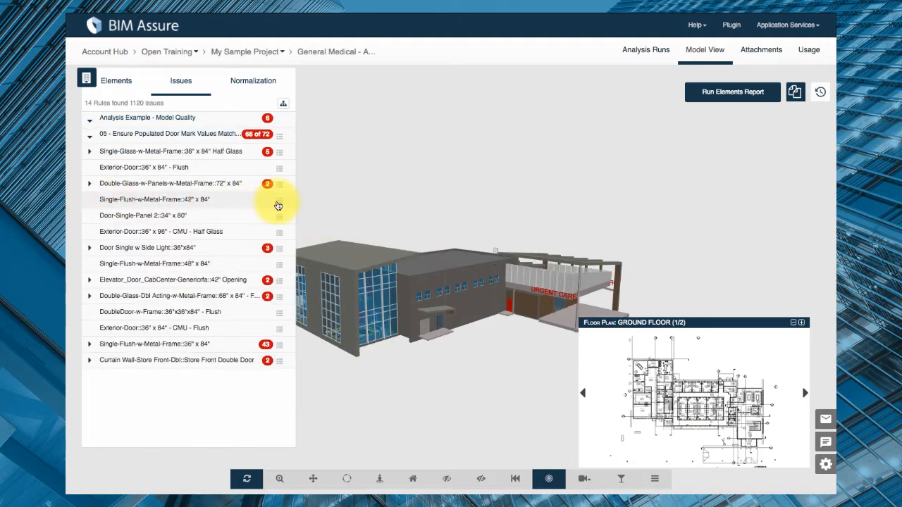
pyautogui.click(154, 200)
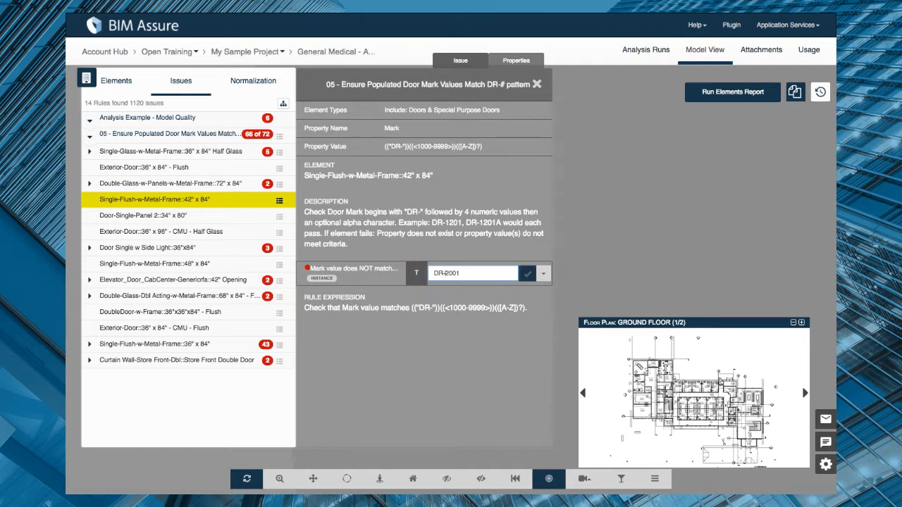
pyautogui.click(527, 273)
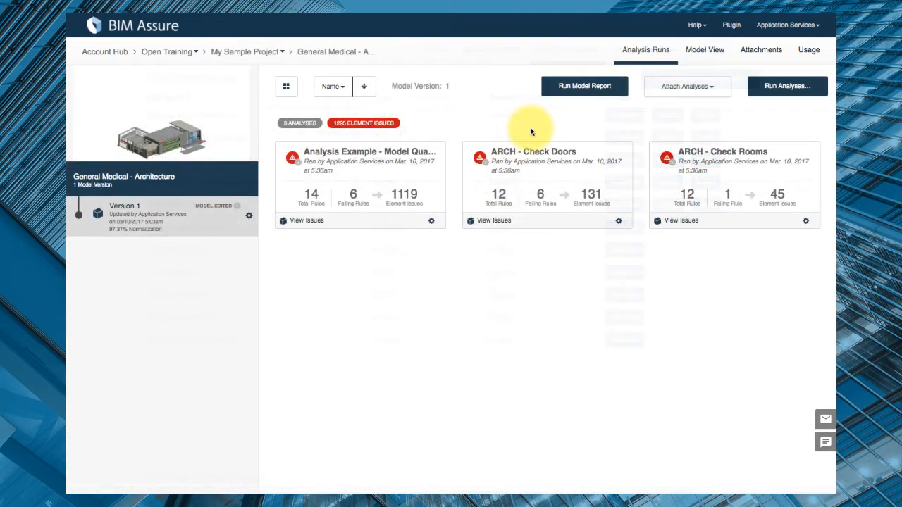
# Generate the Health Check - Model Report.xltx issue report for the model
pyautogui.click(584, 86)
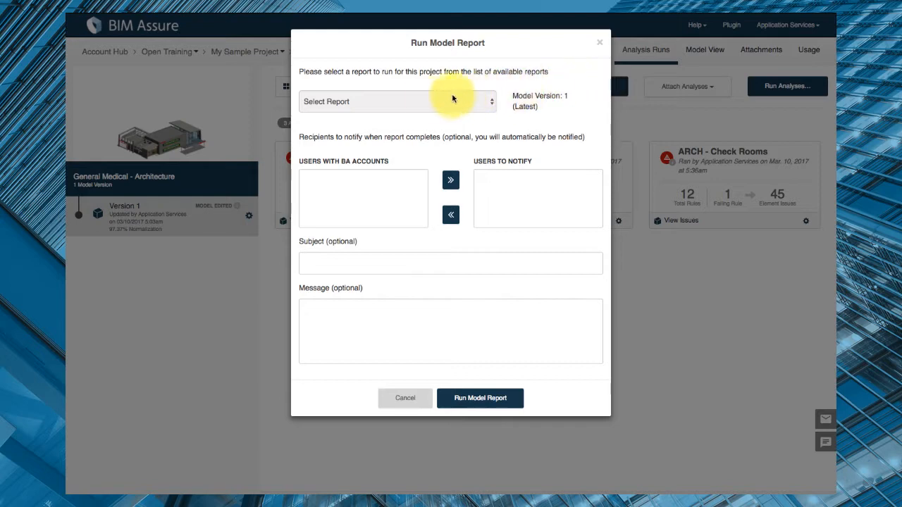
pyautogui.click(397, 100)
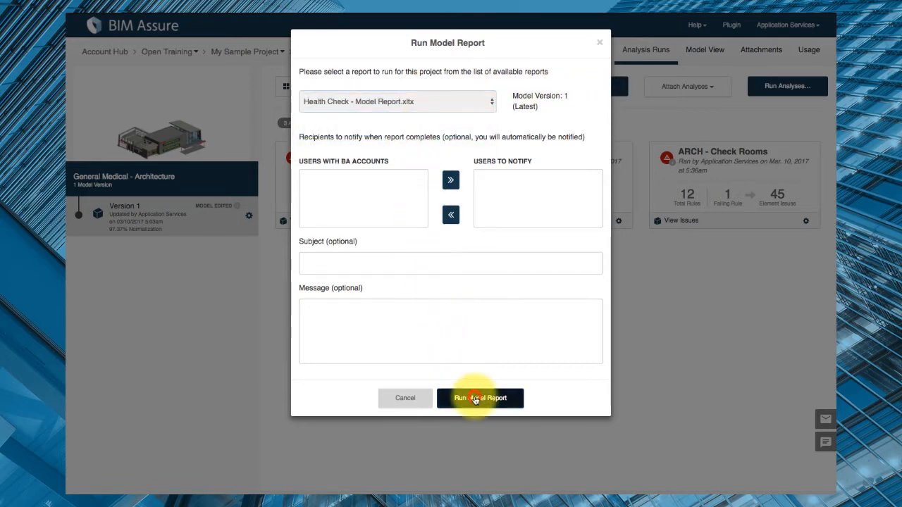
pyautogui.click(480, 398)
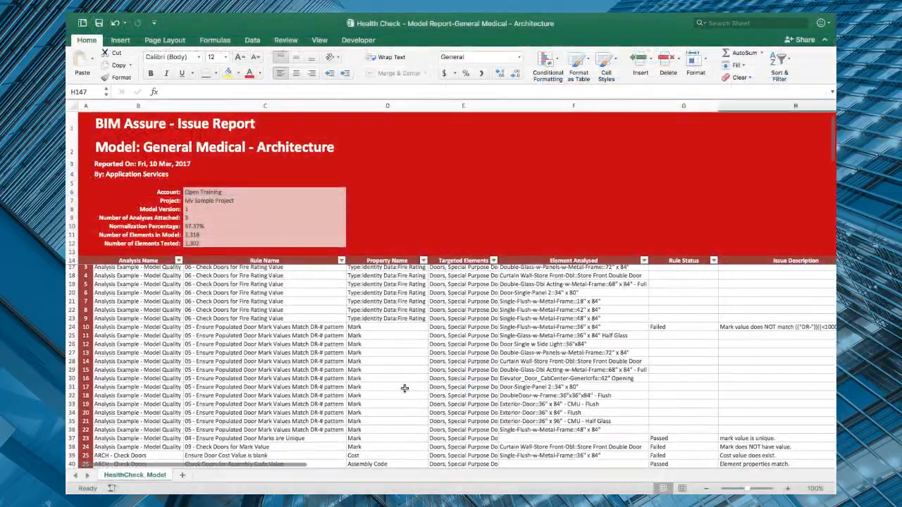
pyautogui.scroll(-3)
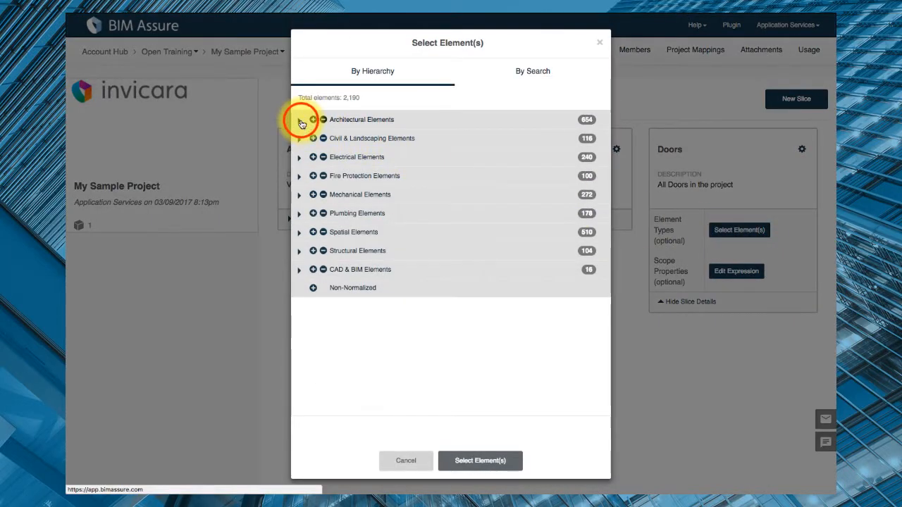
# Scope the Doors slice to Doors and Frames under Architectural Elements
pyautogui.click(300, 119)
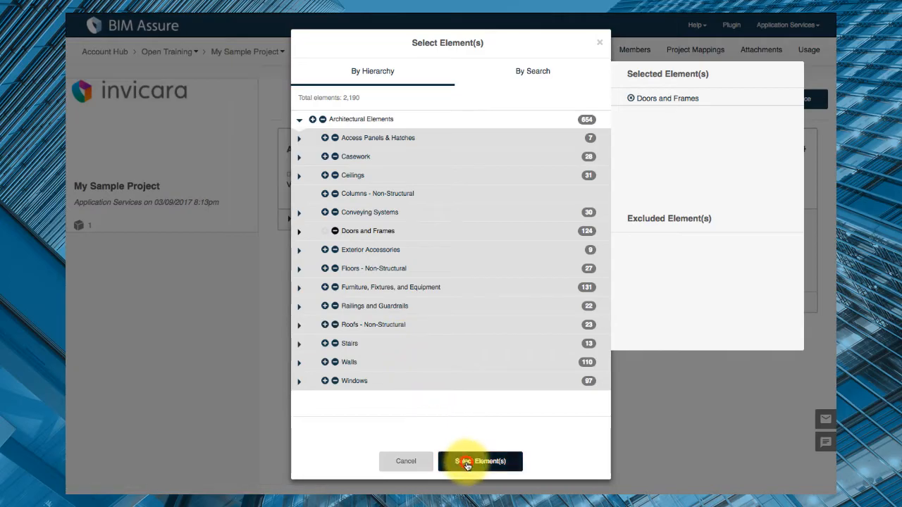
pyautogui.click(480, 461)
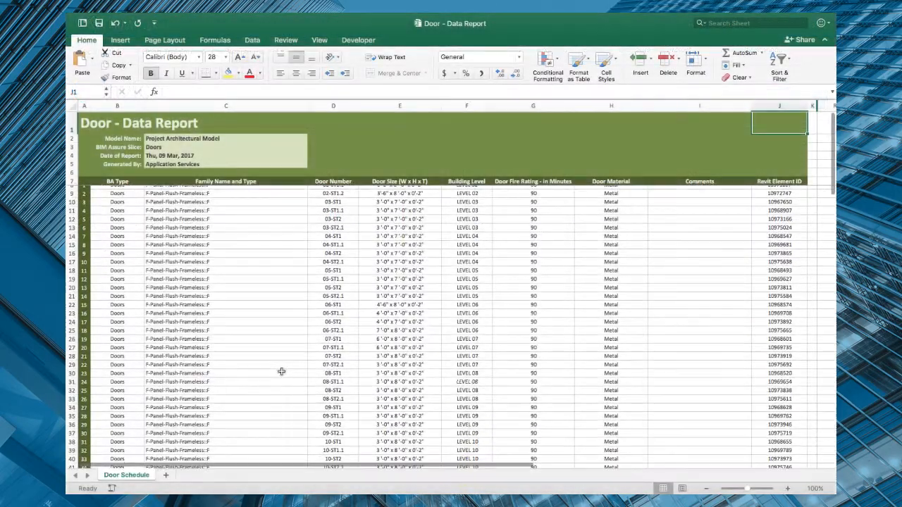
pyautogui.scroll(-3)
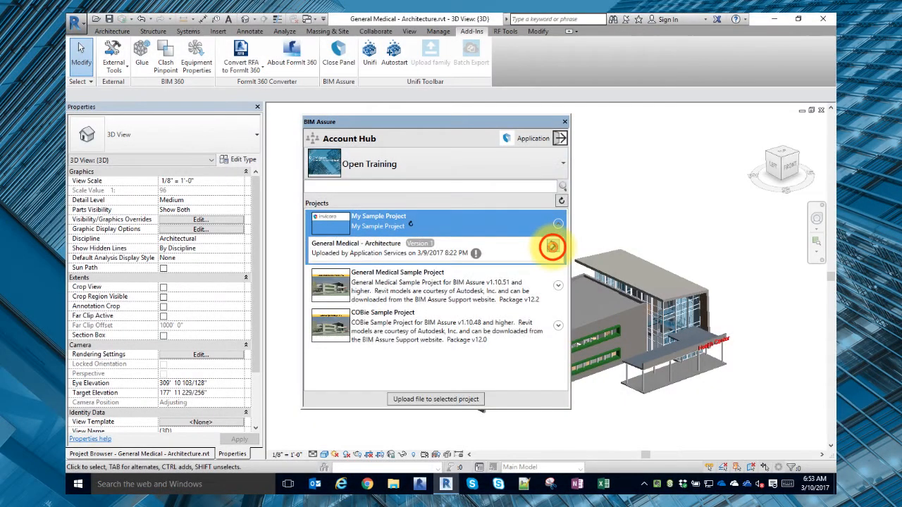
# Download the General Medical - Architecture model version into Revit
pyautogui.click(551, 246)
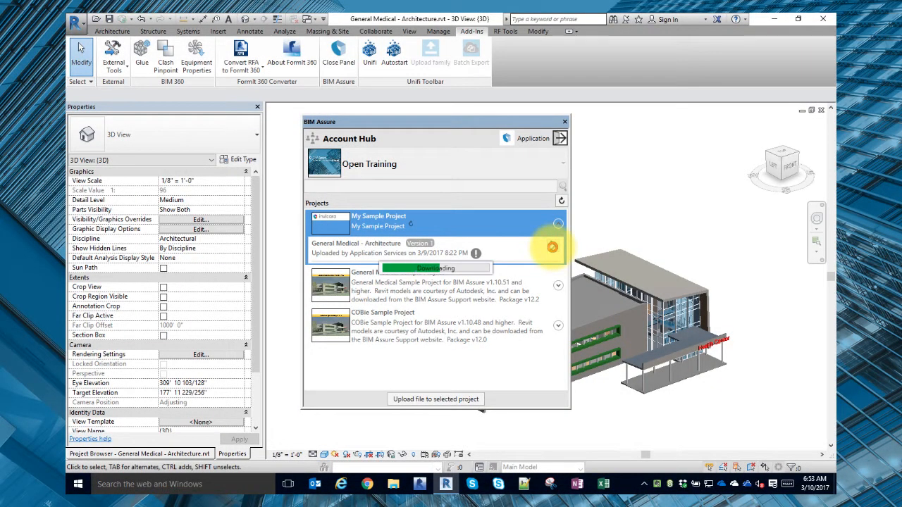
pyautogui.click(552, 247)
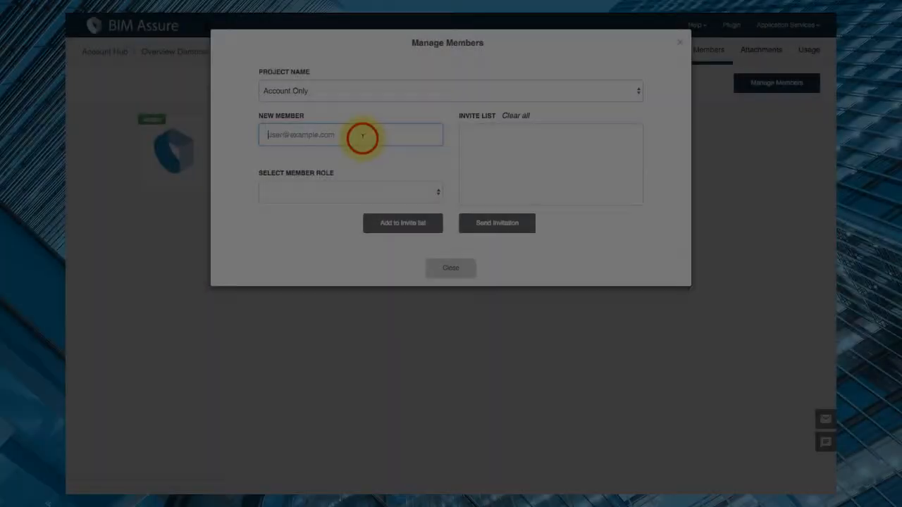
# Enter the invitee email 'you@yo' and choose a member role, then reach the website's Contact Us form
pyautogui.write('you@yourfirm.com')
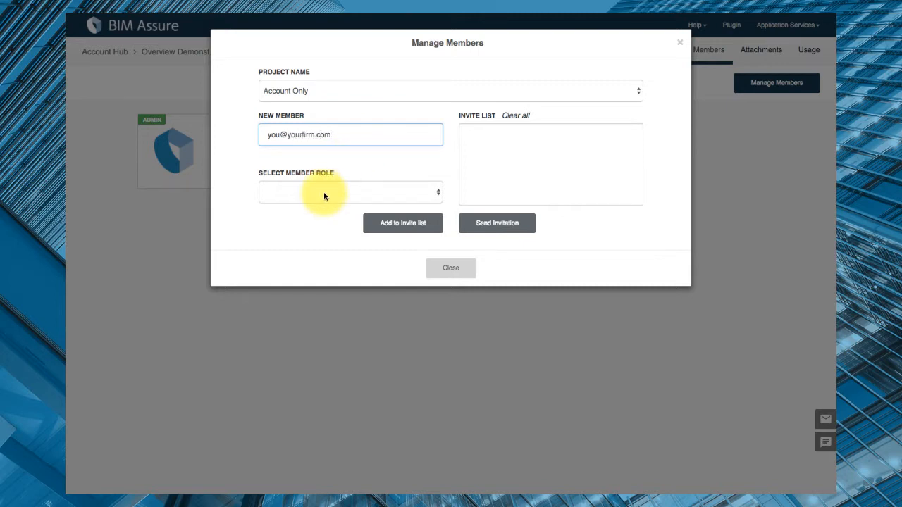
pyautogui.click(350, 192)
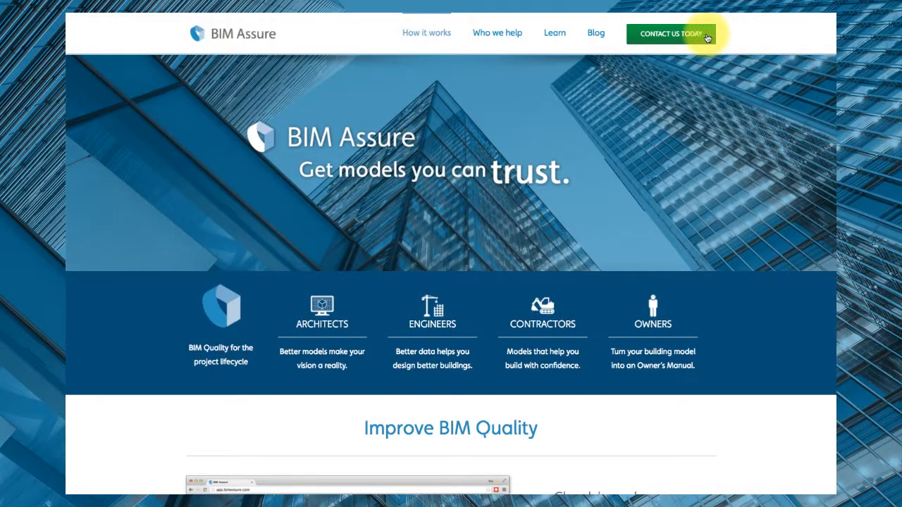
pyautogui.click(670, 33)
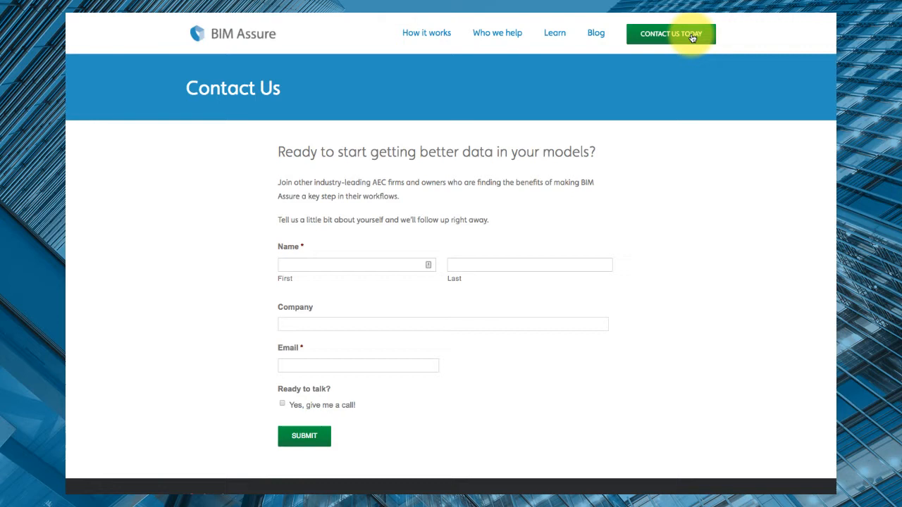